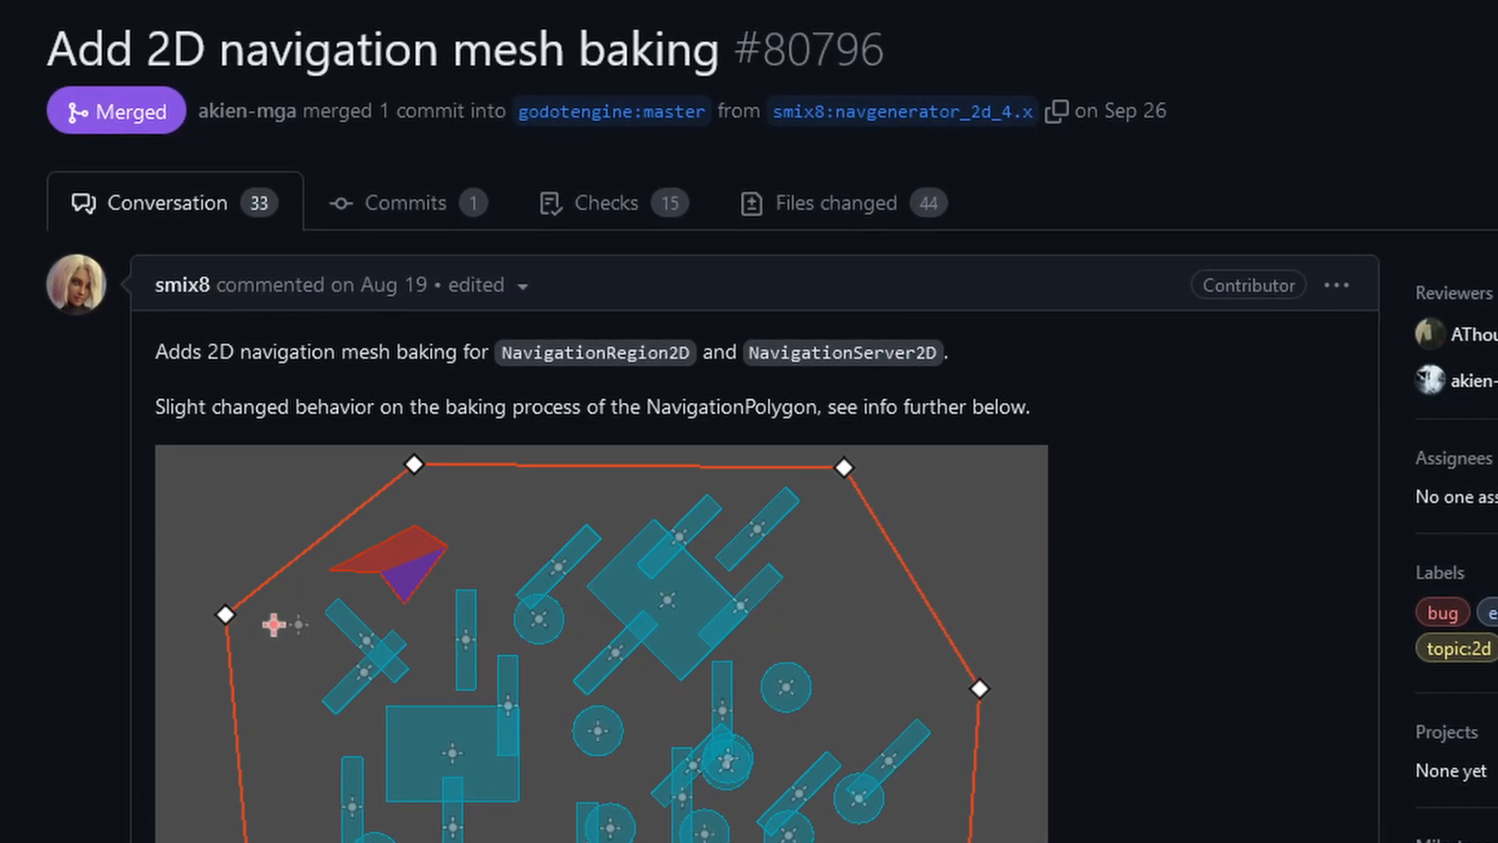
# Step: Browse from PR #80796 via #79972 to PR #81070's benchmark script
pyautogui.click(592, 621)
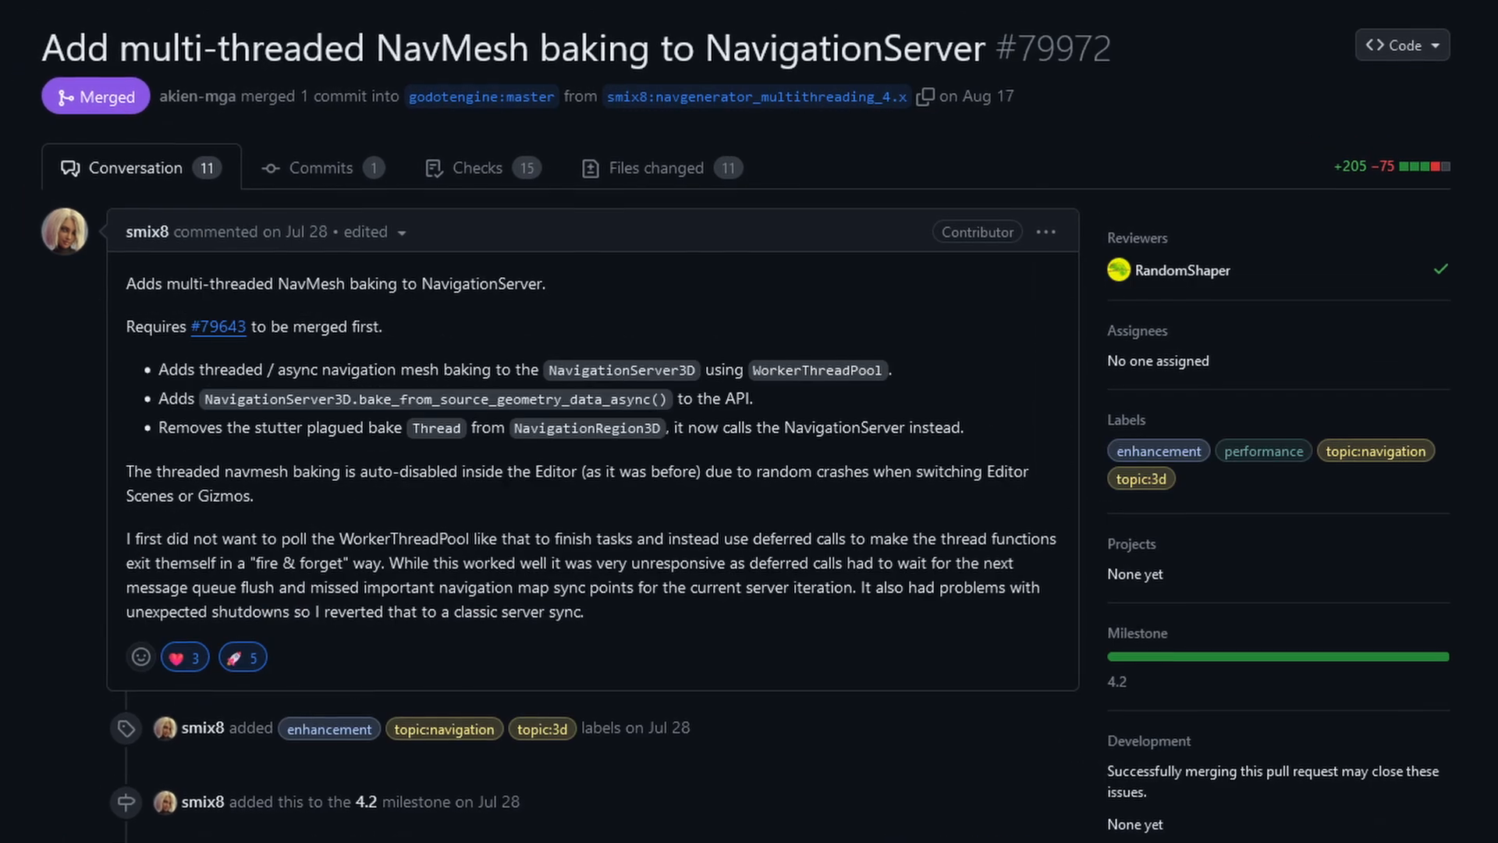
pyautogui.scroll(-3)
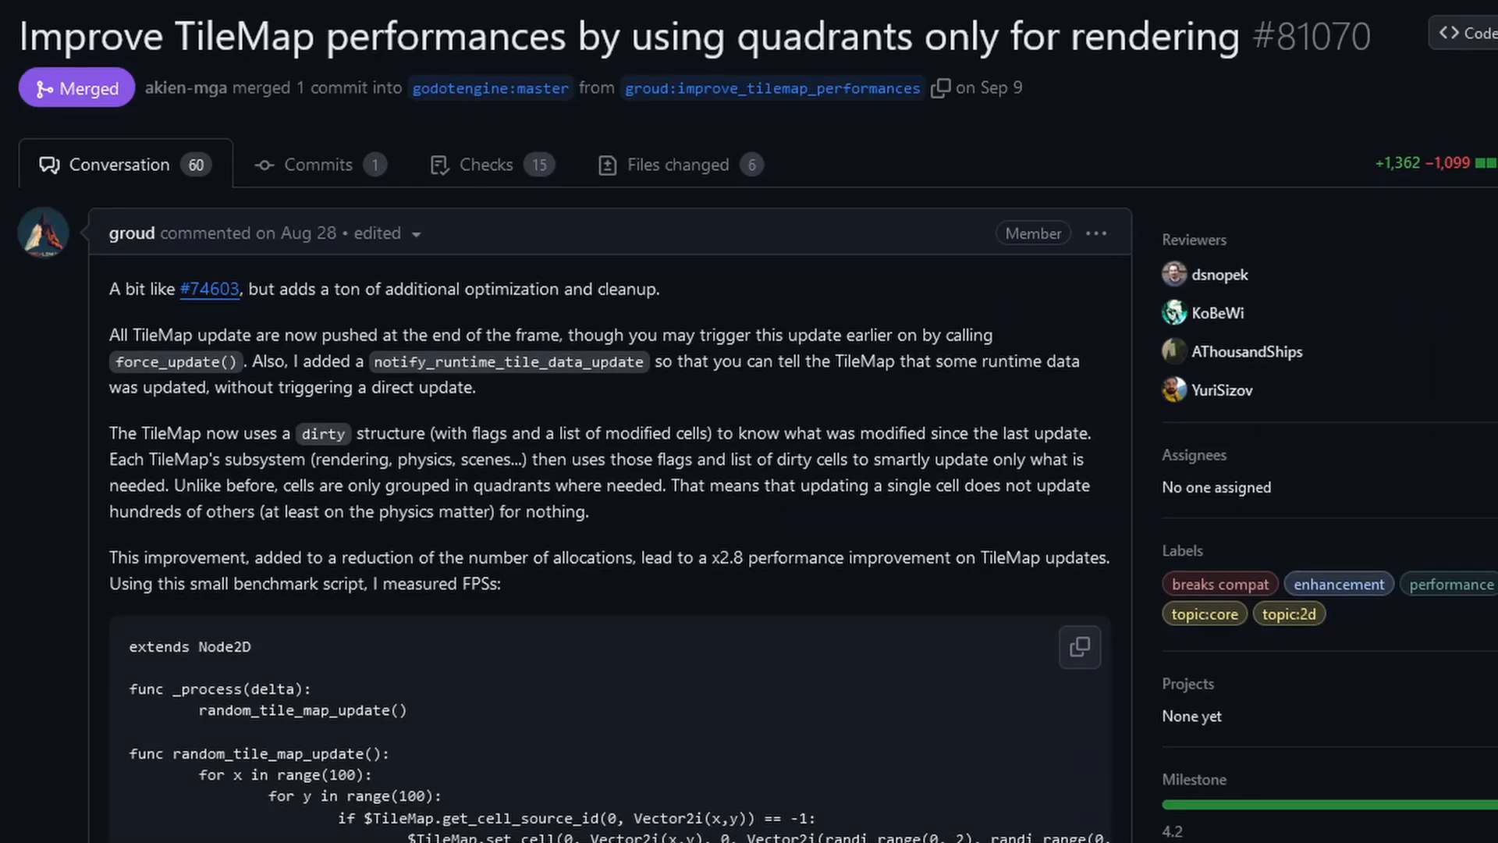
pyautogui.scroll(-3)
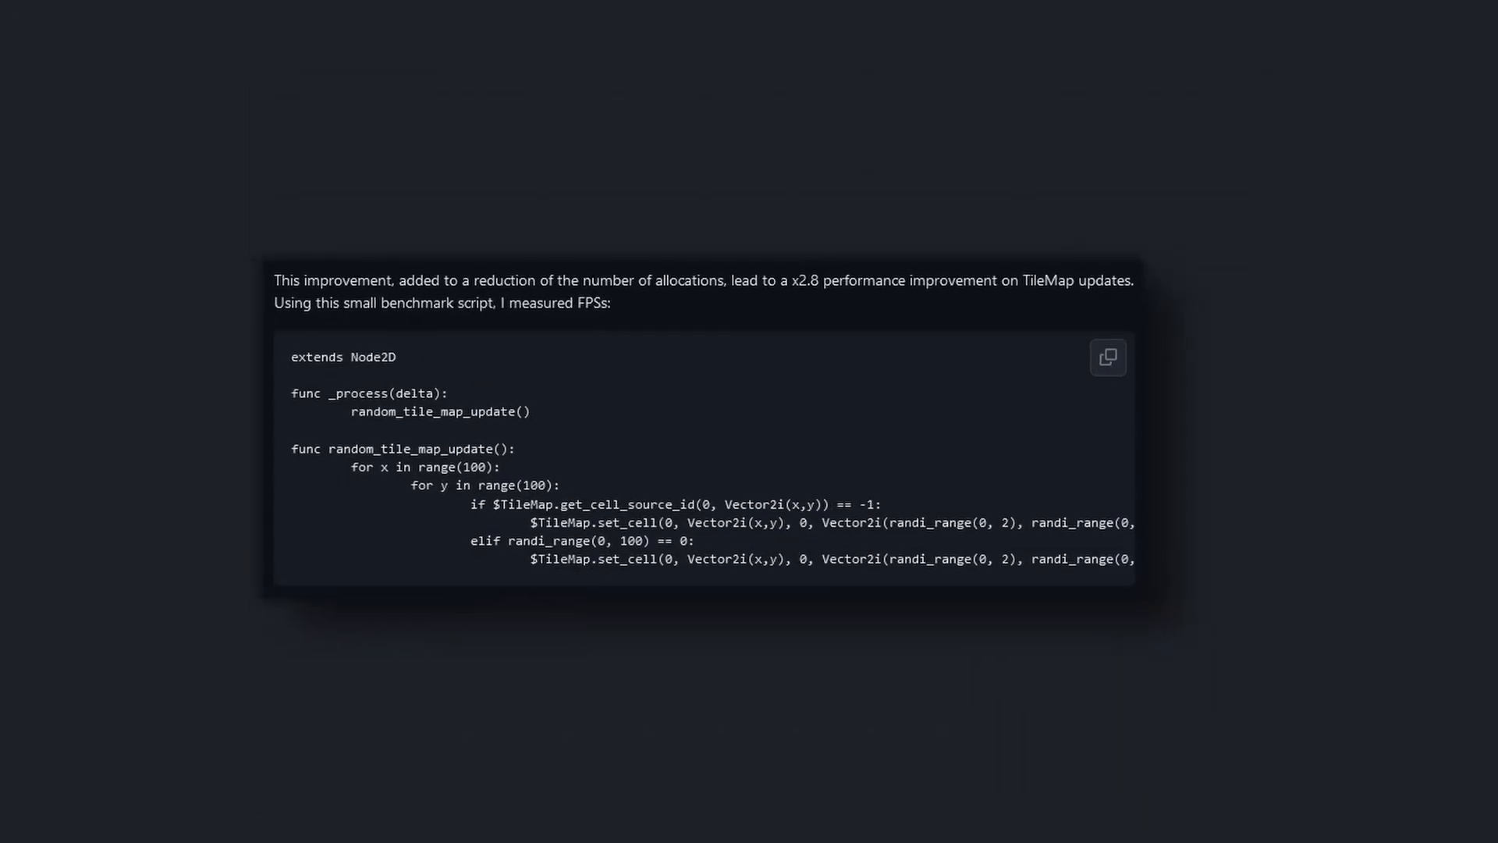
pyautogui.scroll(3)
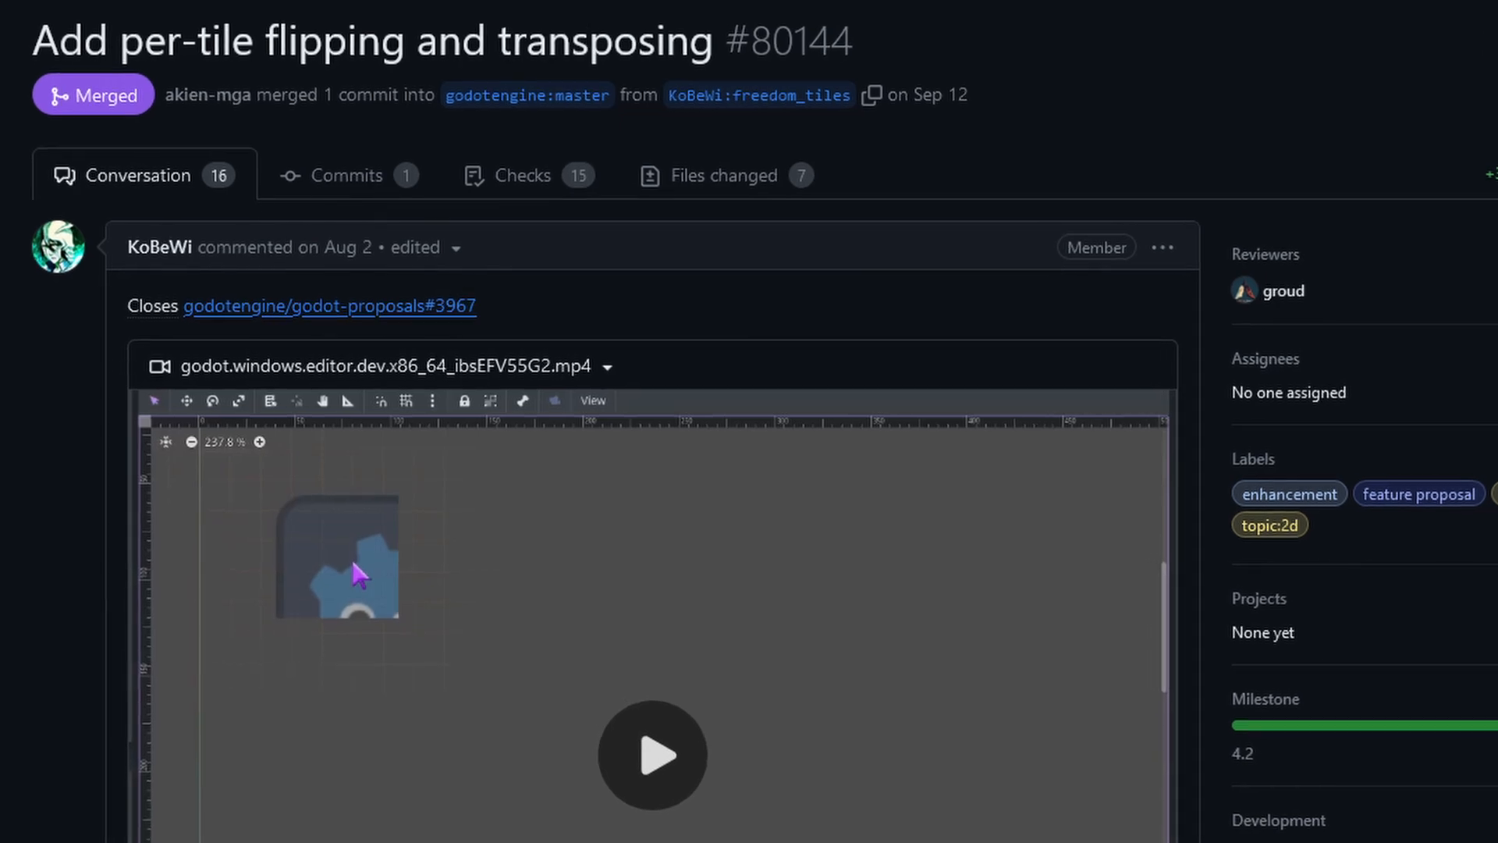
# Step: Open PR #80144 'Add per-tile flipping and transposing'
pyautogui.click(653, 753)
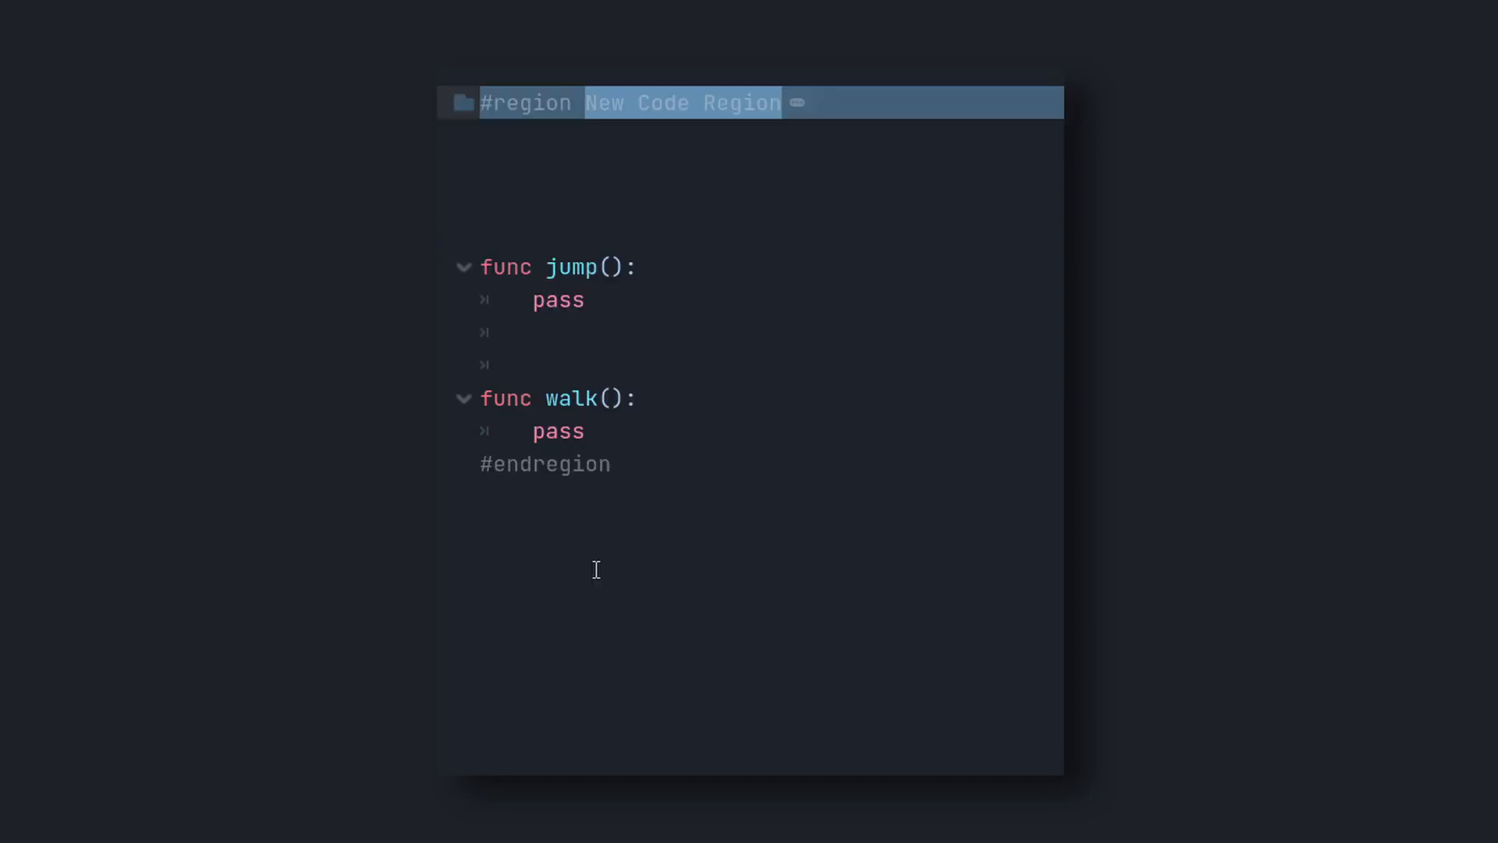
# Step: Replace 'New Code Region' after #region with 'States' and scroll on
pyautogui.write('States')
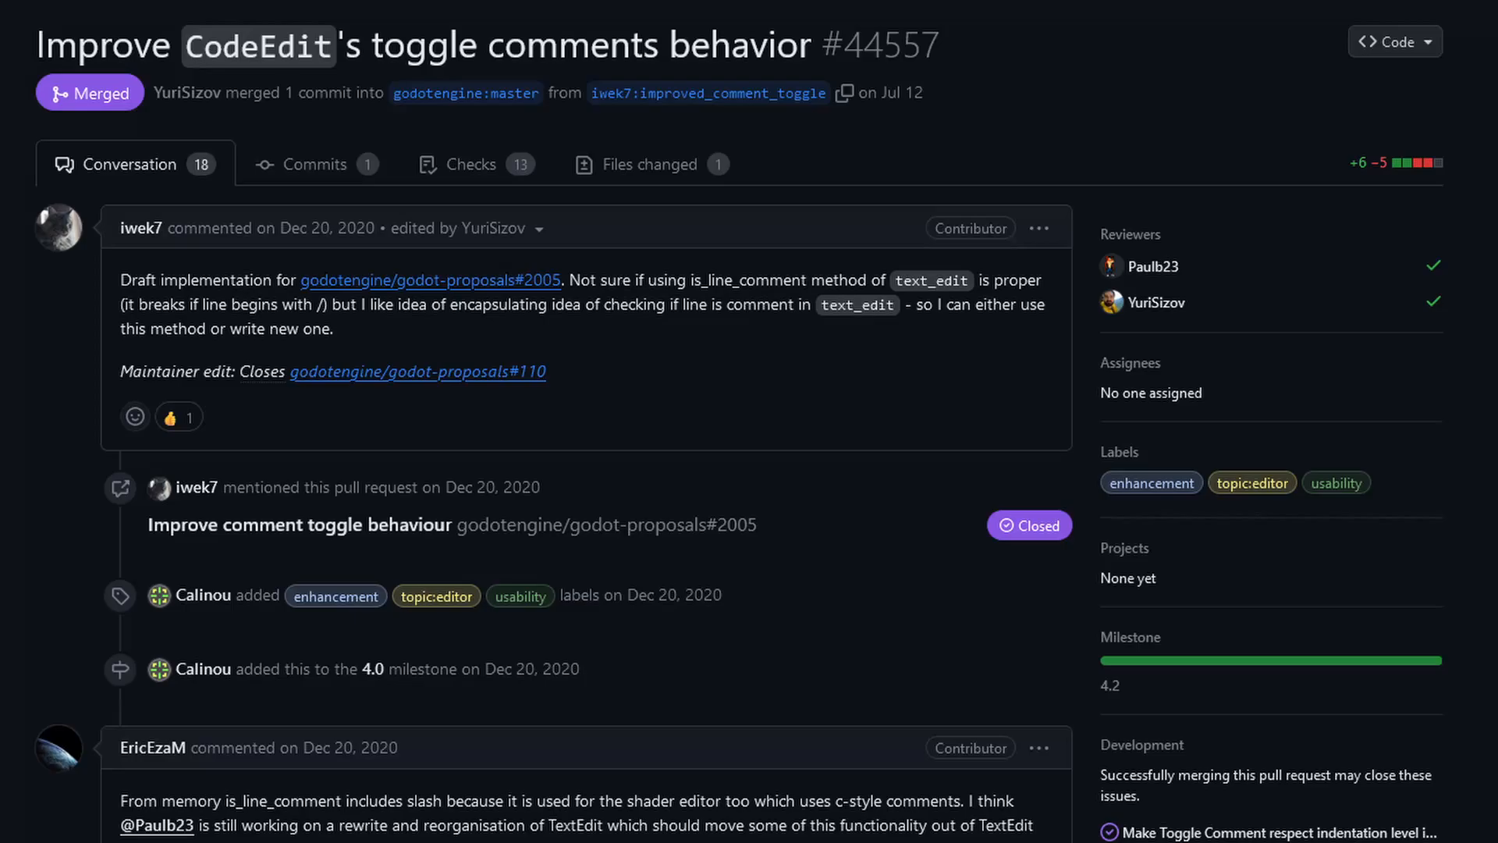
pyautogui.scroll(-3)
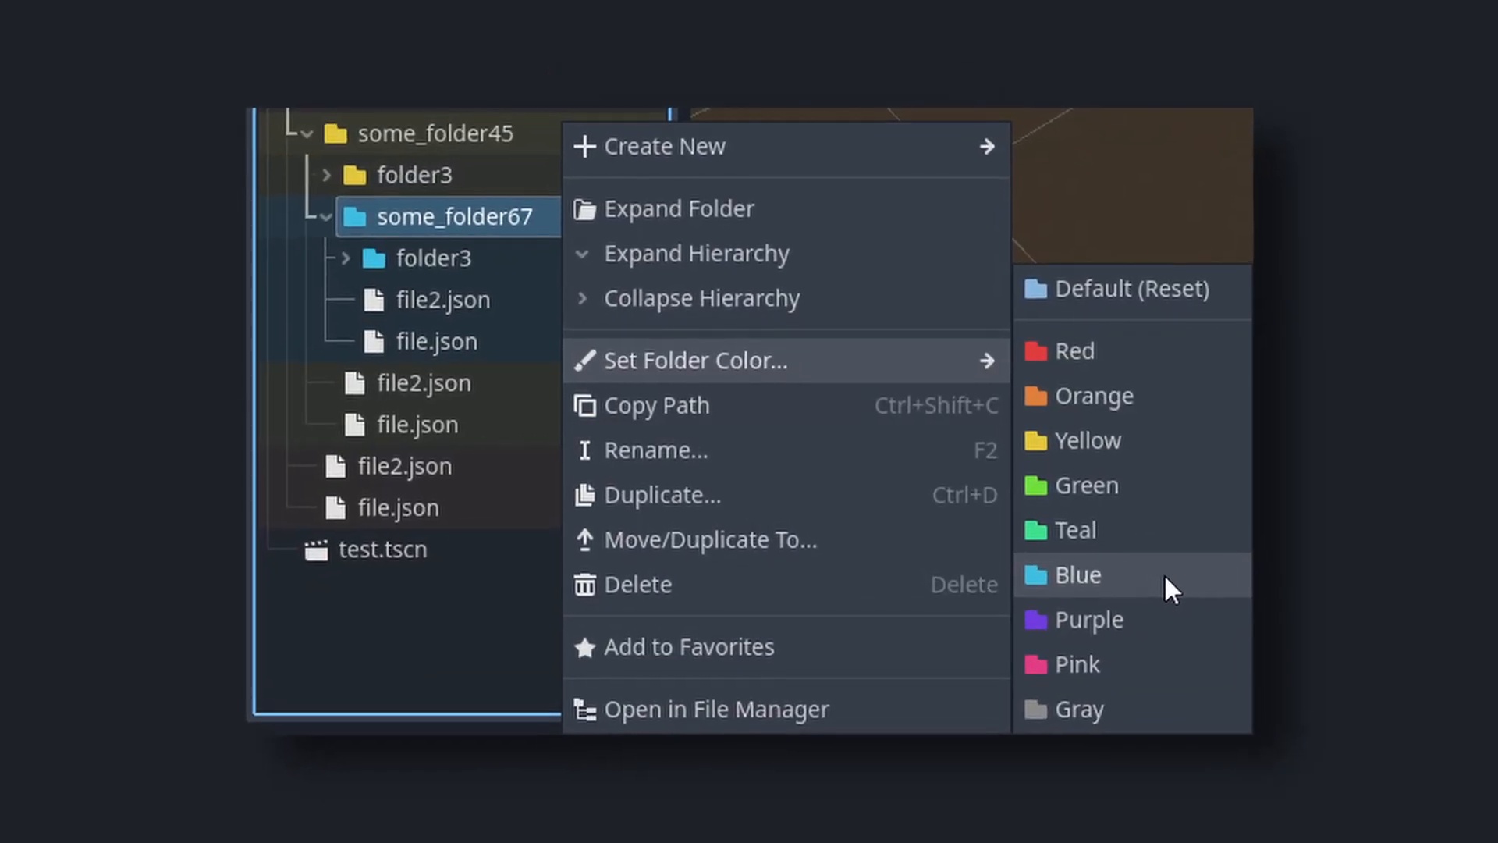
# Step: Tint some_folder67 blue and make the sprite's material unique recursively
pyautogui.click(1077, 574)
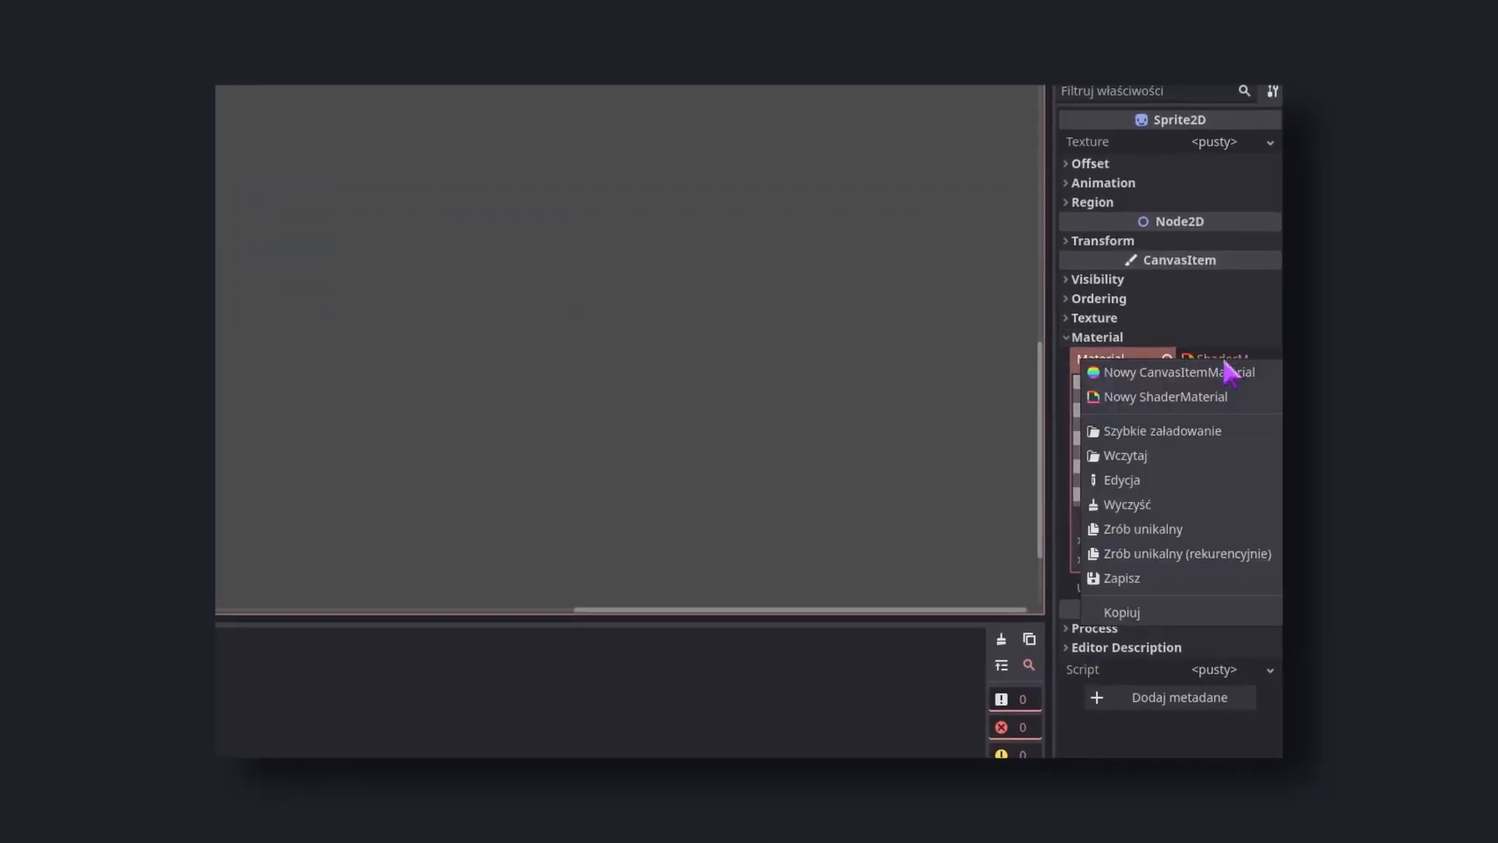
pyautogui.click(1142, 529)
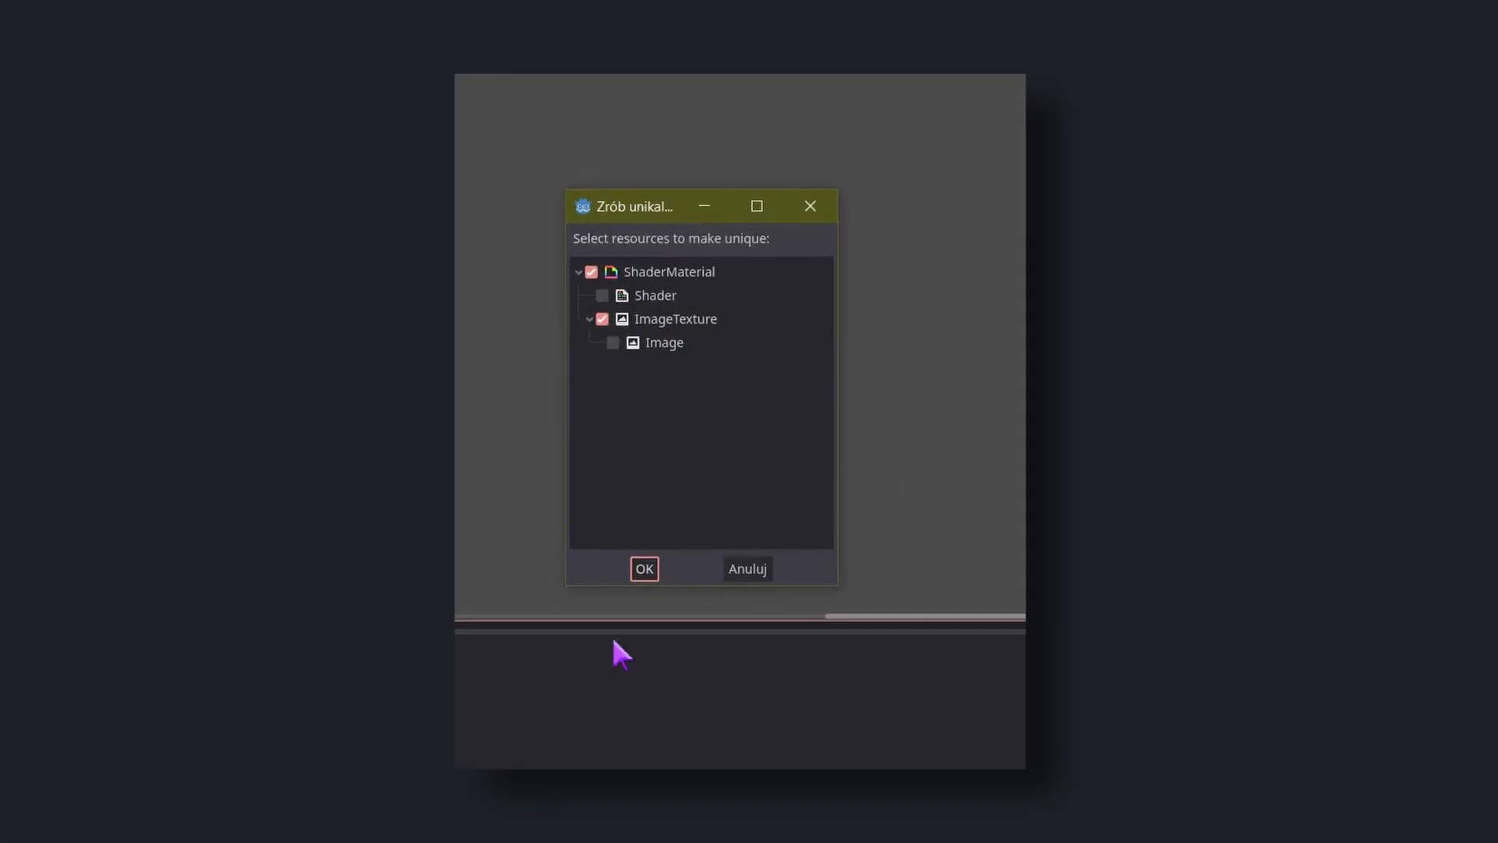
pyautogui.click(644, 569)
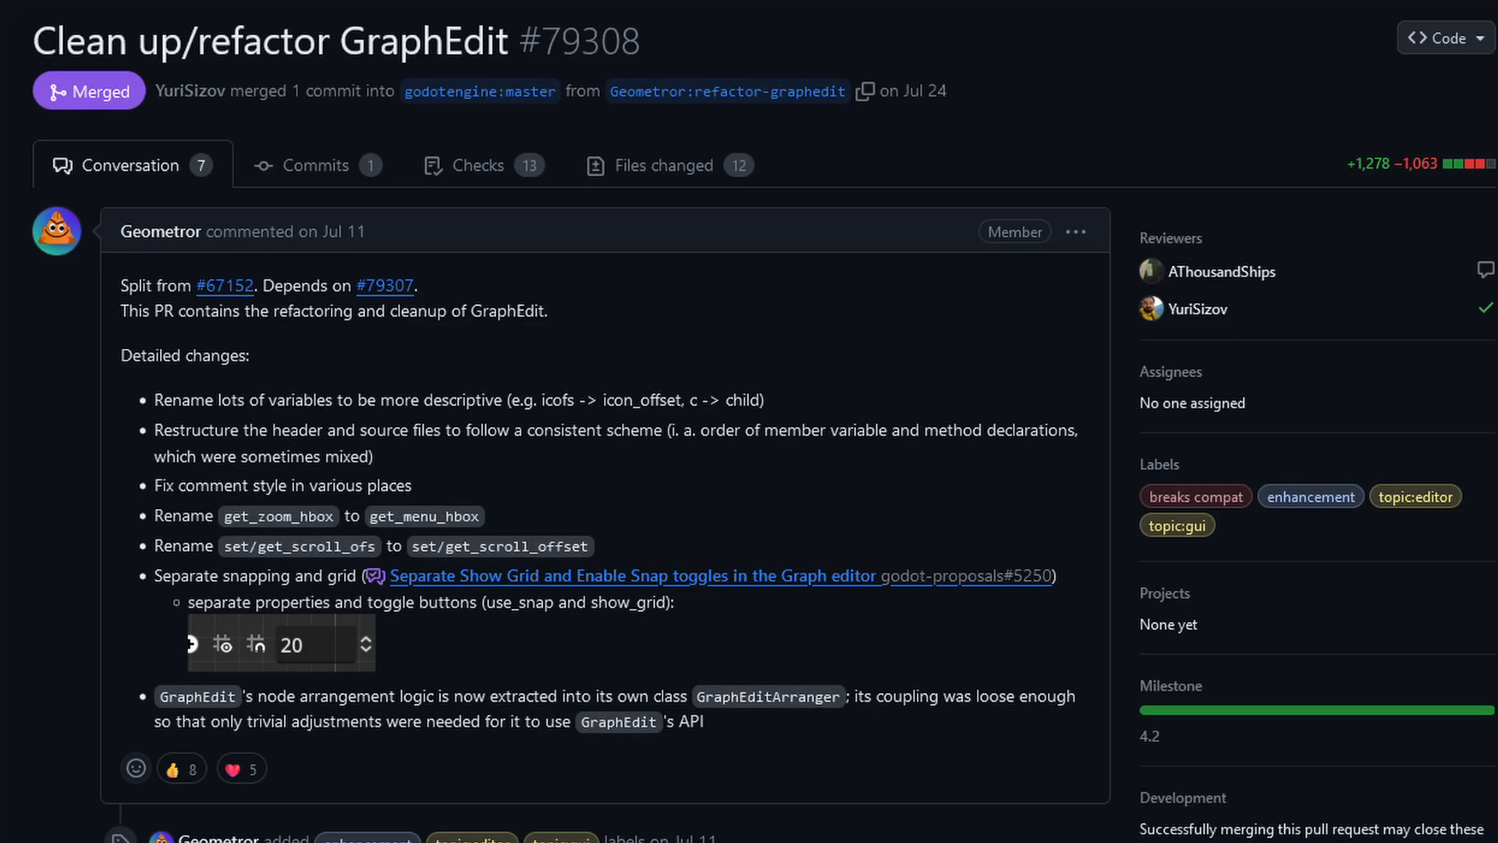
# Step: Change icon.svg's import type and scrub machinegunner.gltf's Walk animation preview
pyautogui.click(384, 284)
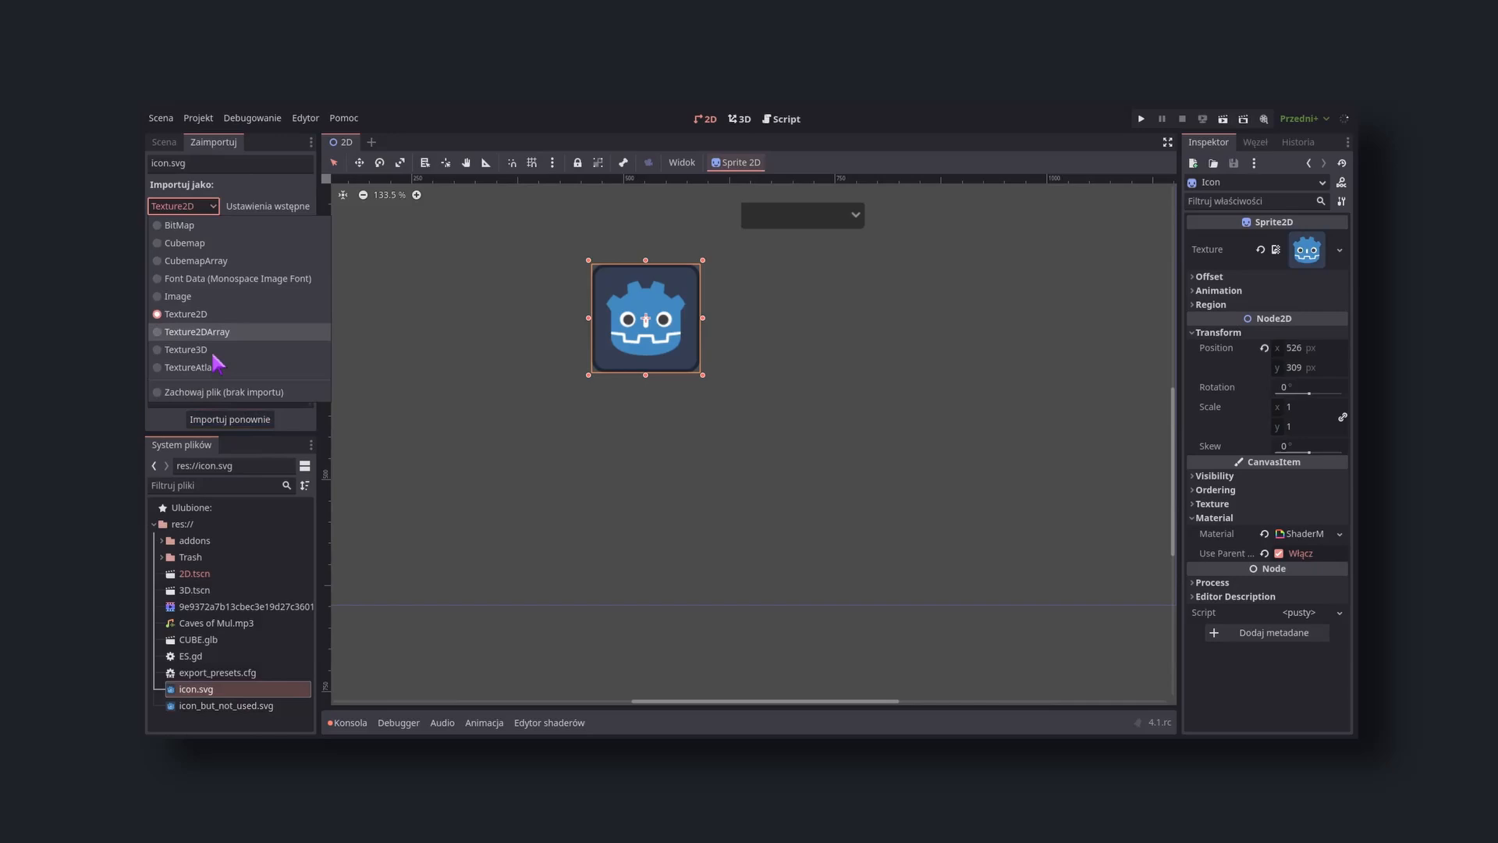
pyautogui.click(186, 349)
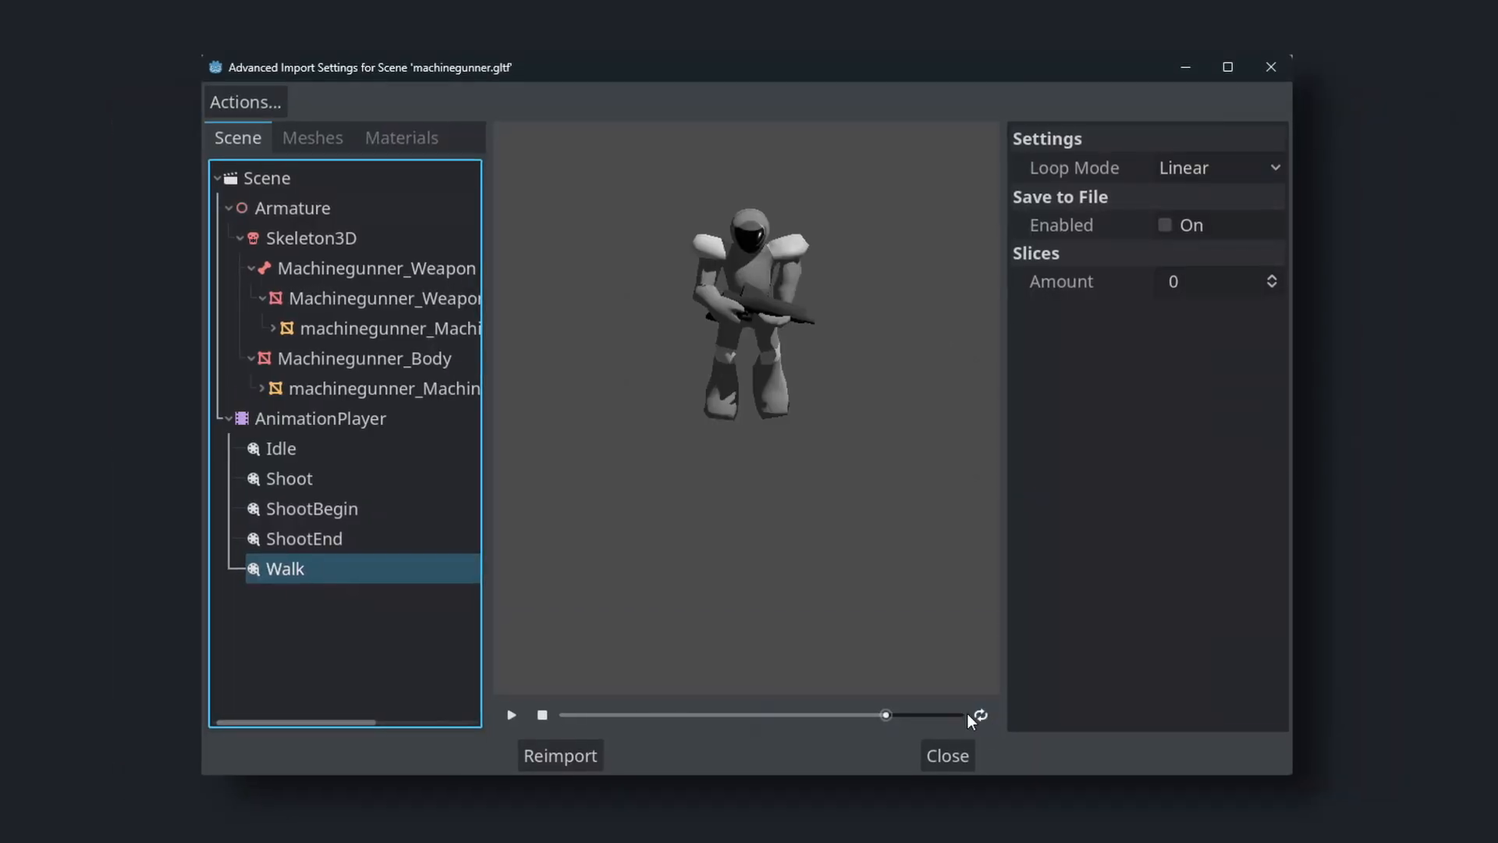
pyautogui.moveTo(884, 715); pyautogui.dragTo(750, 722)
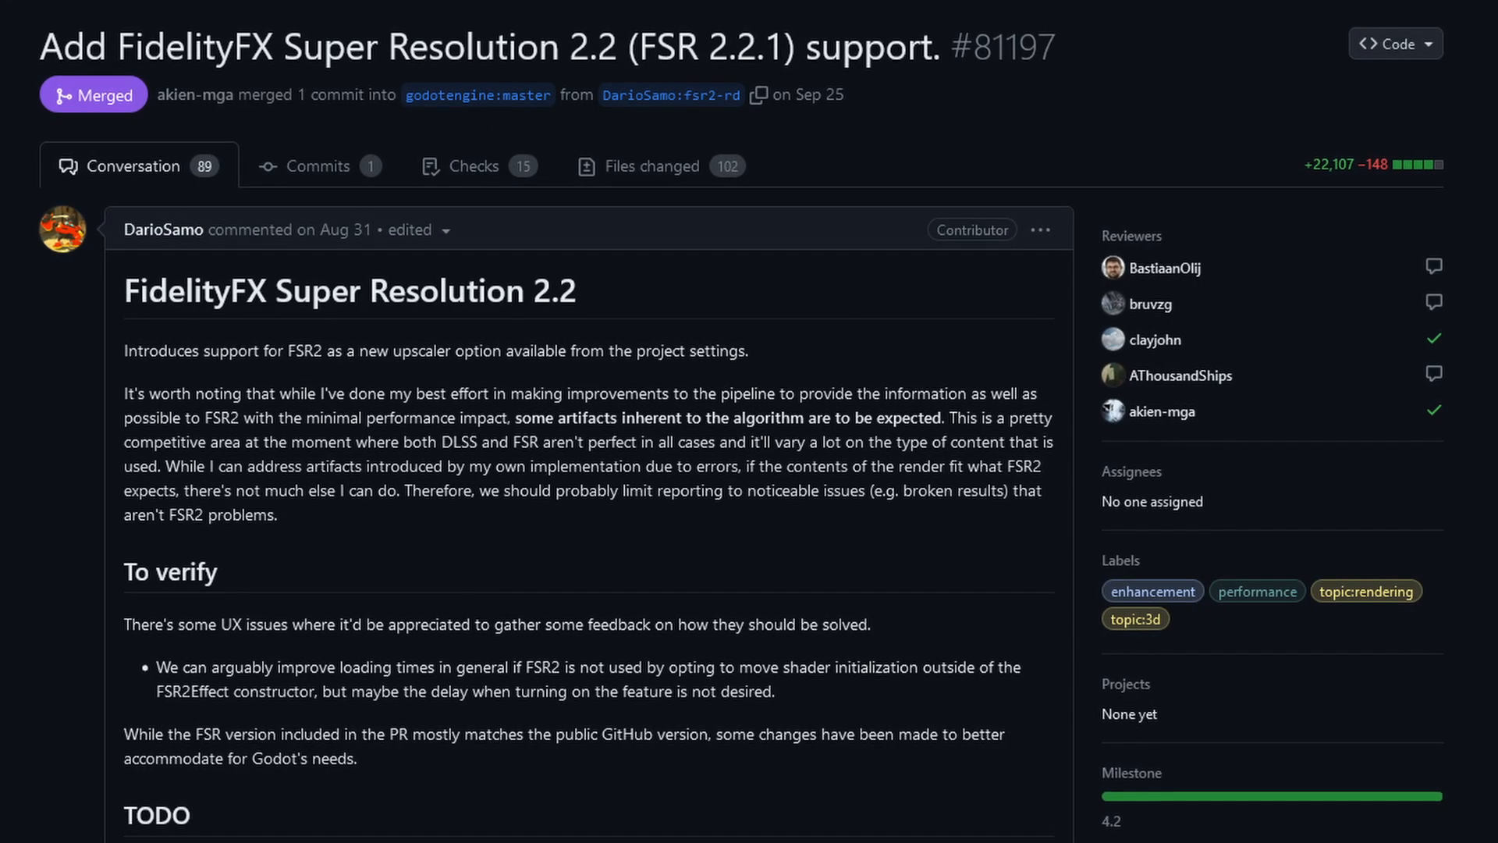
# Step: Scroll PR #81197, then the 4.2 release post down to GUI and theming
pyautogui.scroll(-3)
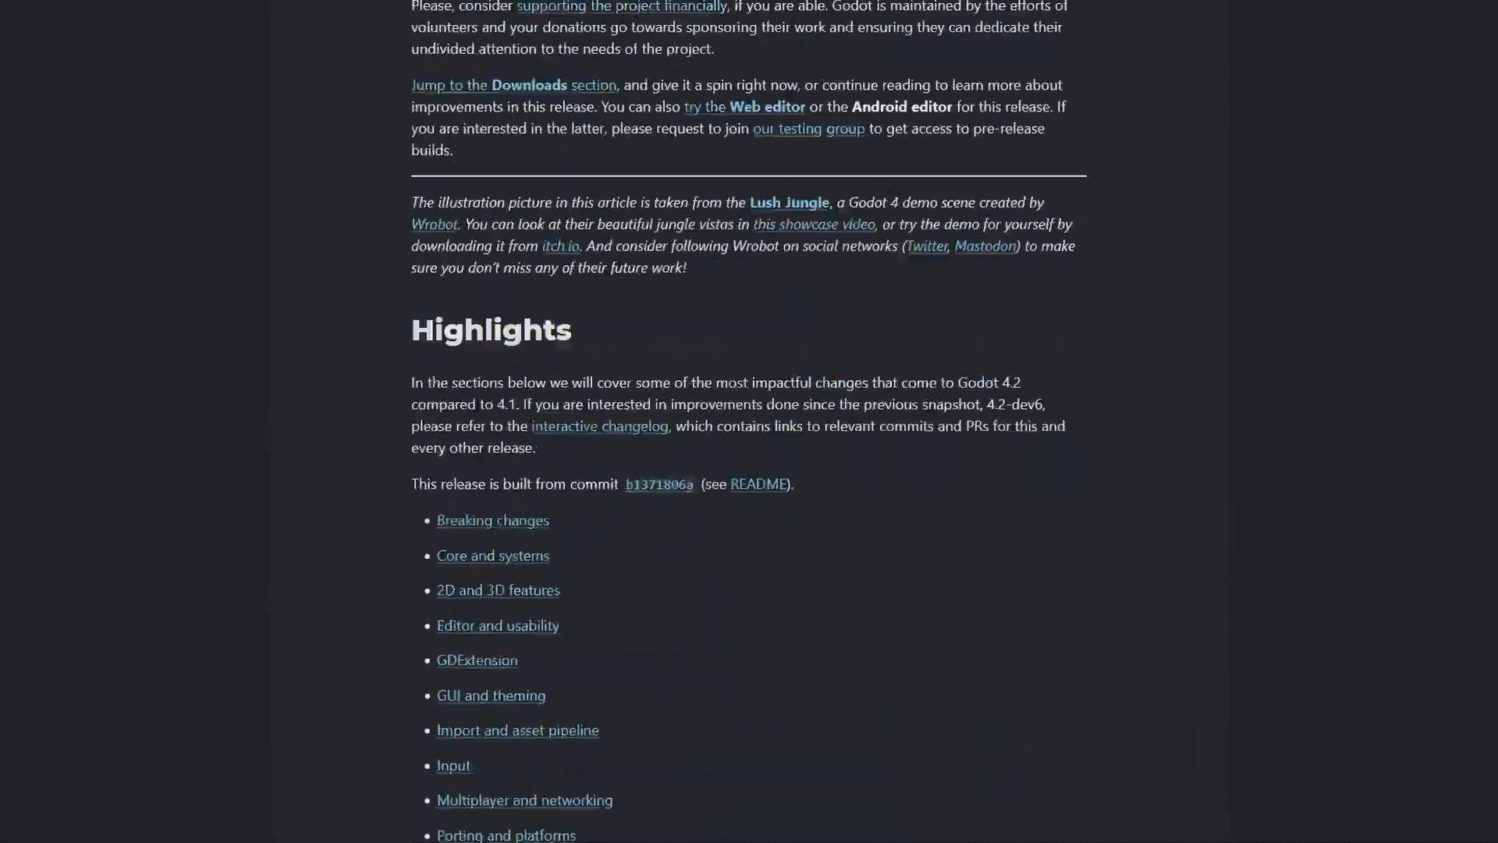
pyautogui.scroll(-3)
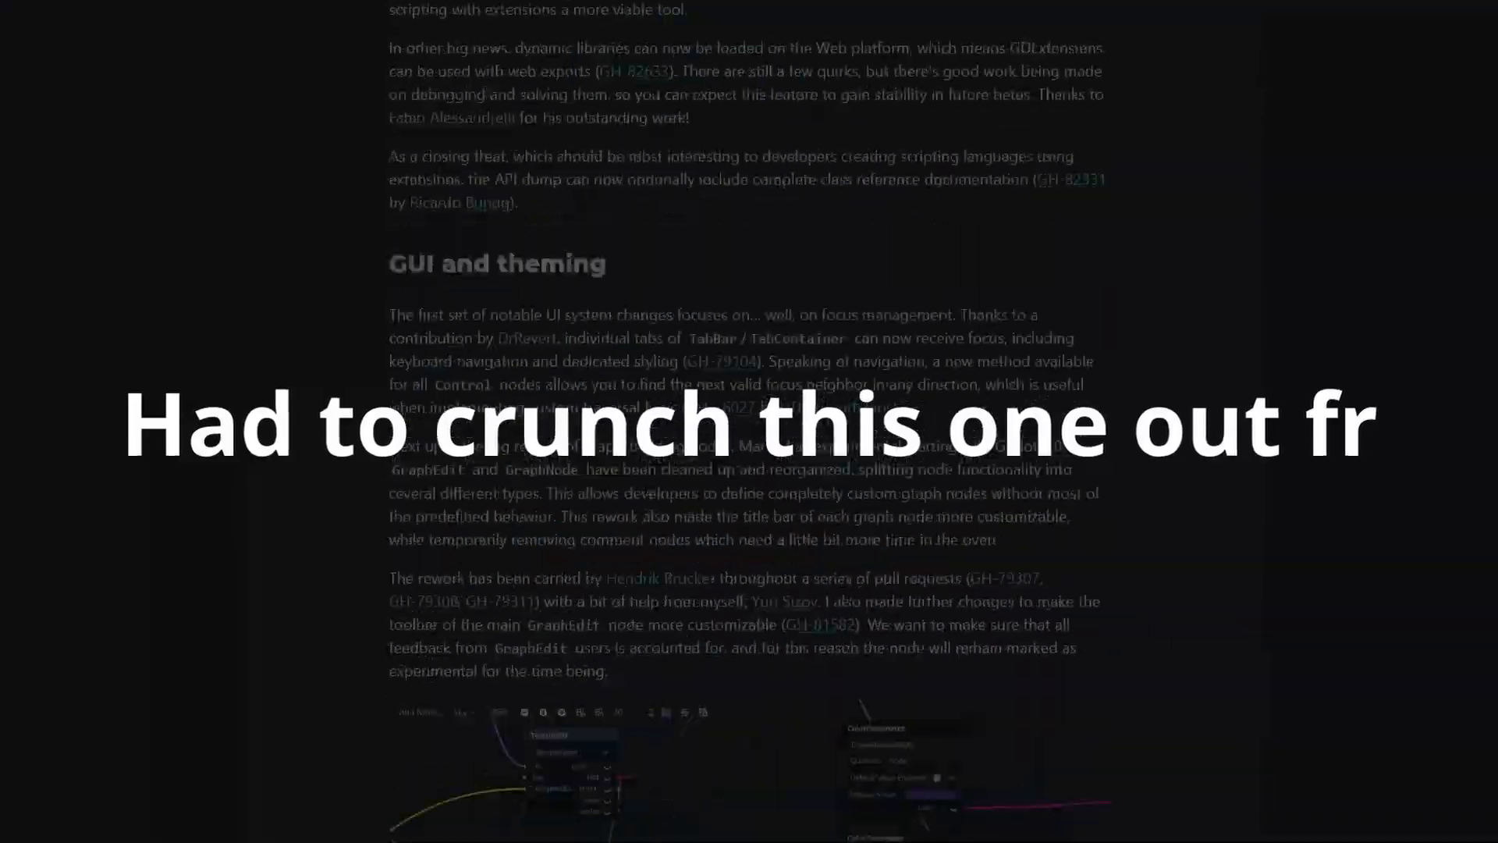